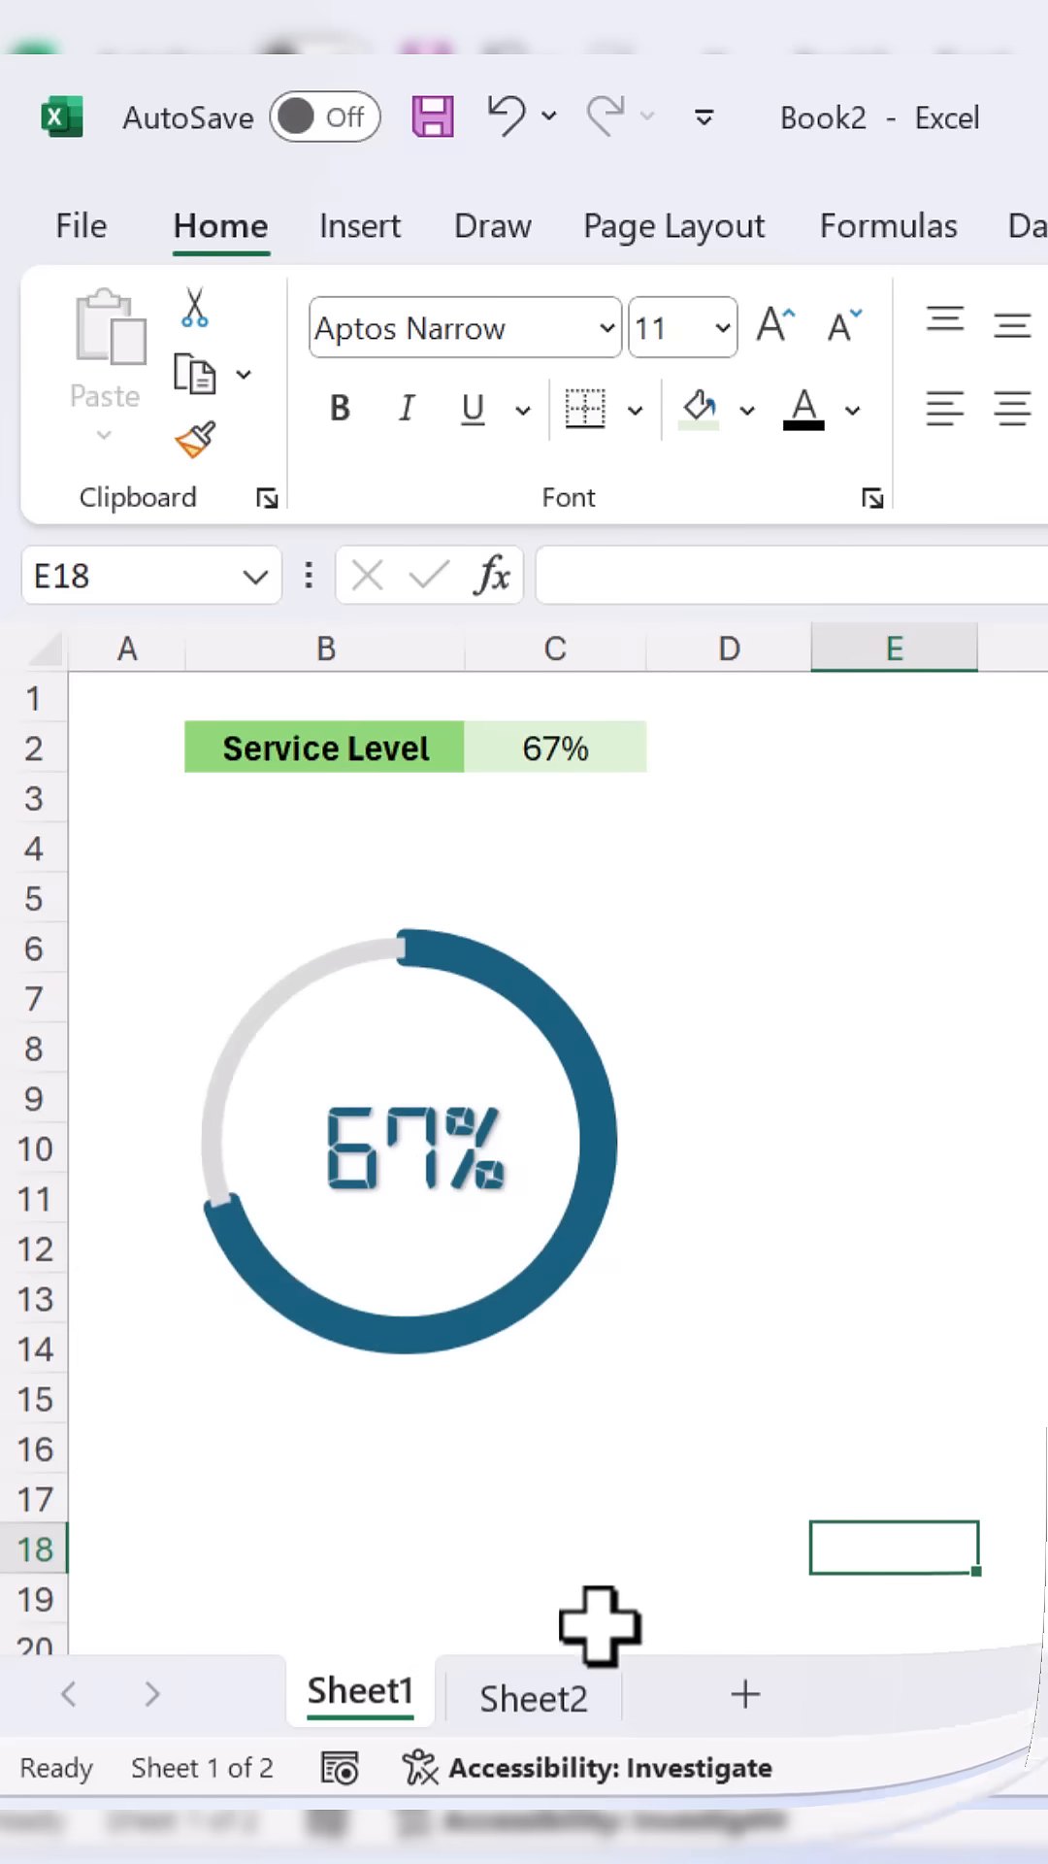
Switch to Sheet2 with the Service Level and Blank Area percentages.
click(533, 1694)
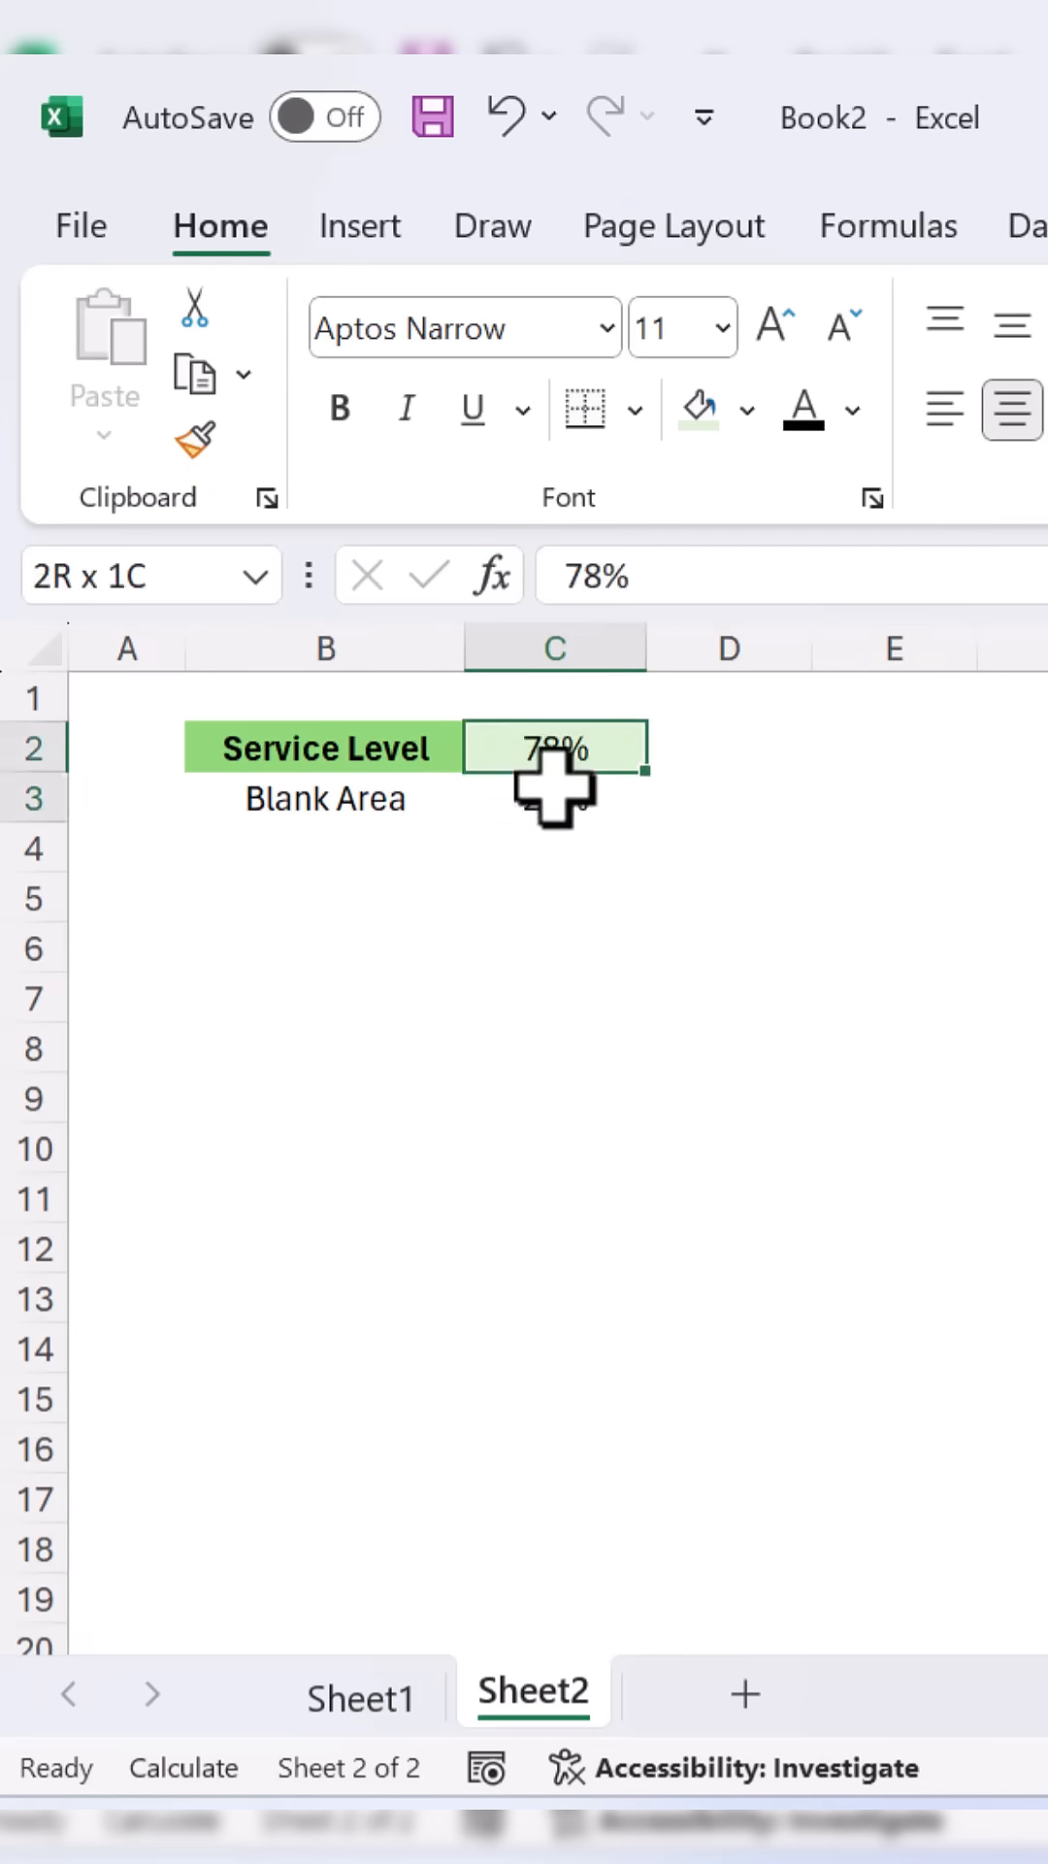
Chart the C2:C3 percentages as a doughnut chart.
click(360, 224)
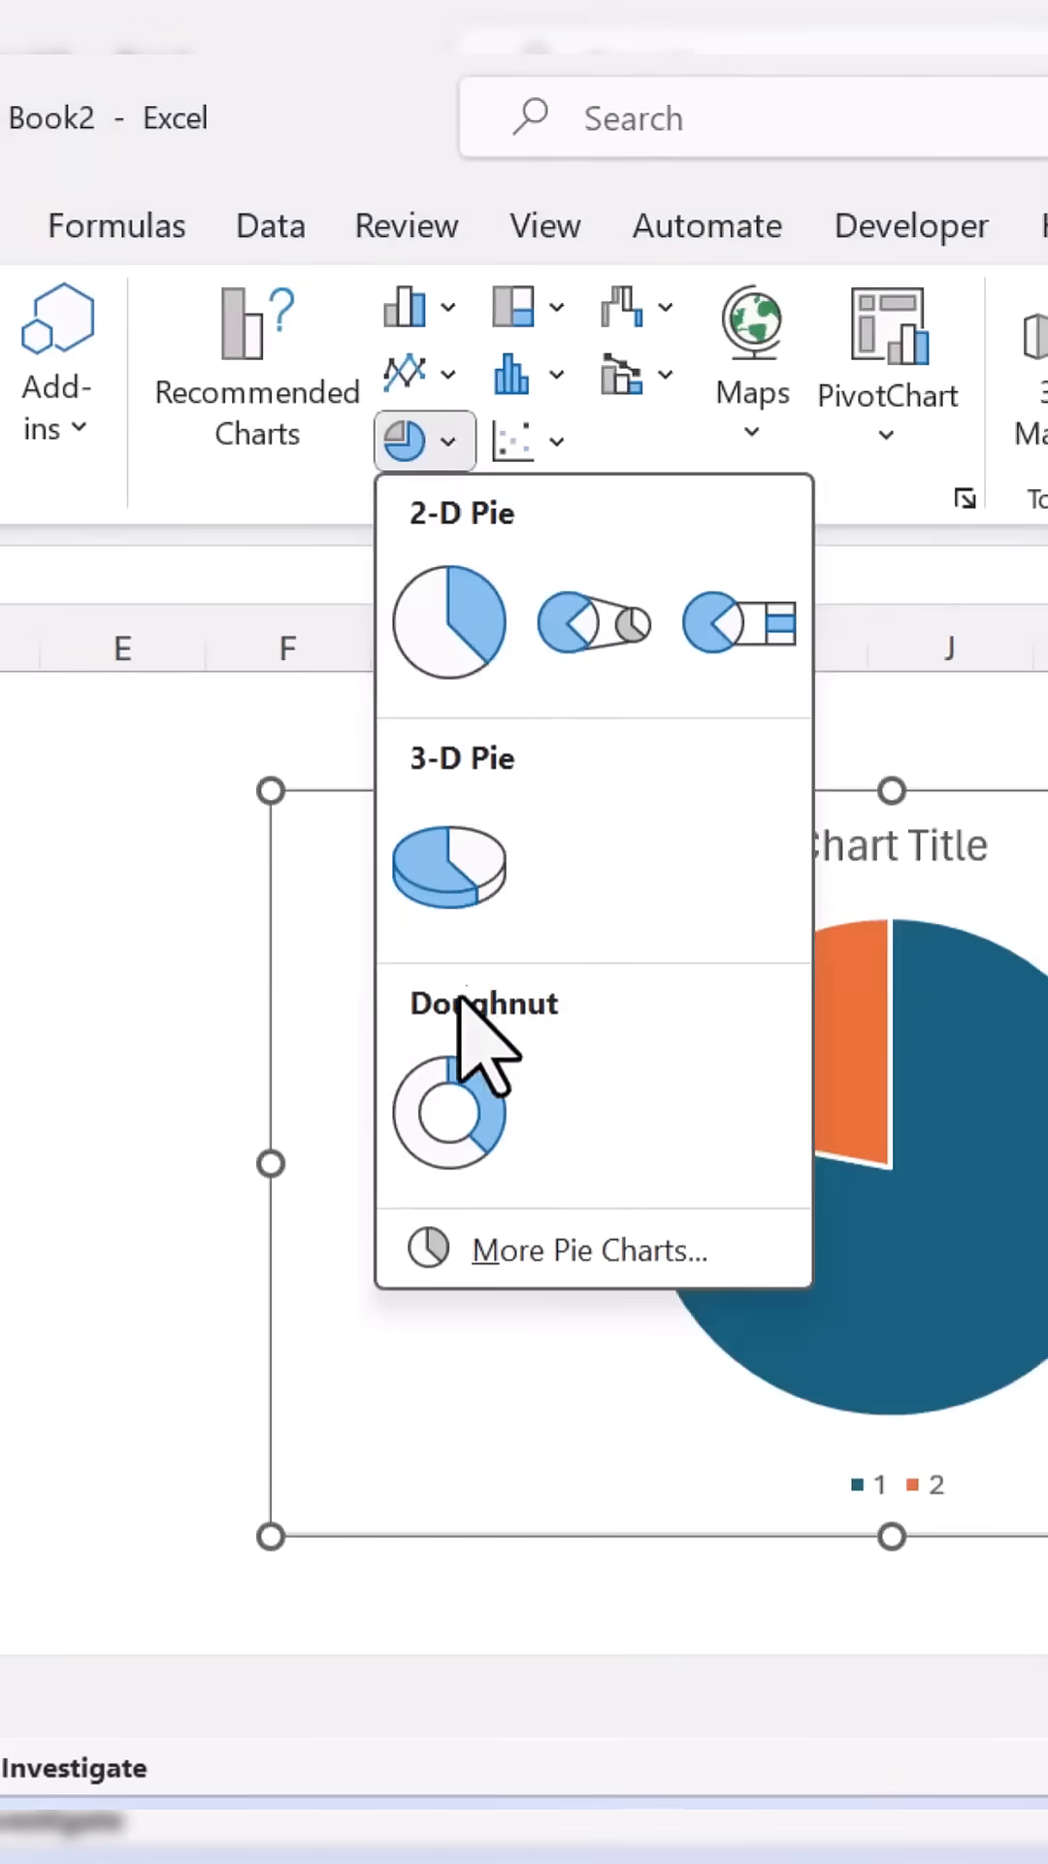
click(450, 1111)
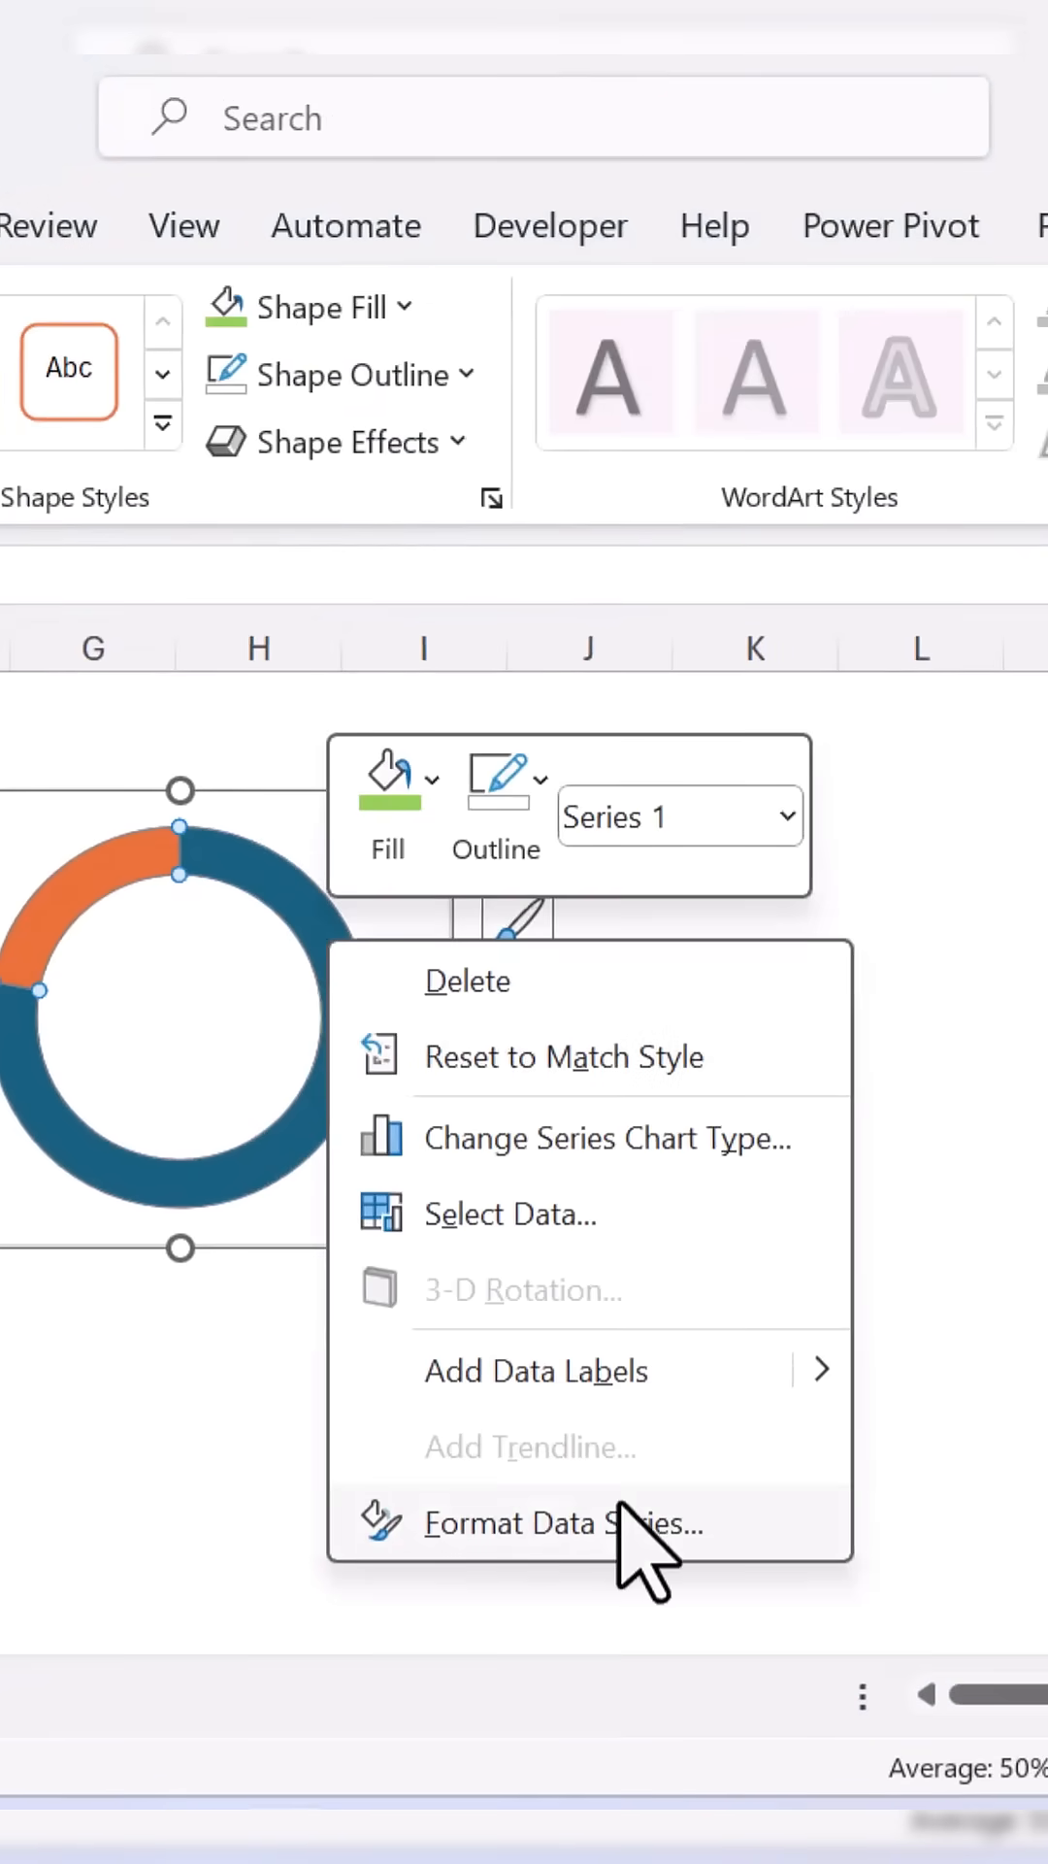
Enlarge the doughnut hole size to thin the ring and select one data point.
click(565, 1523)
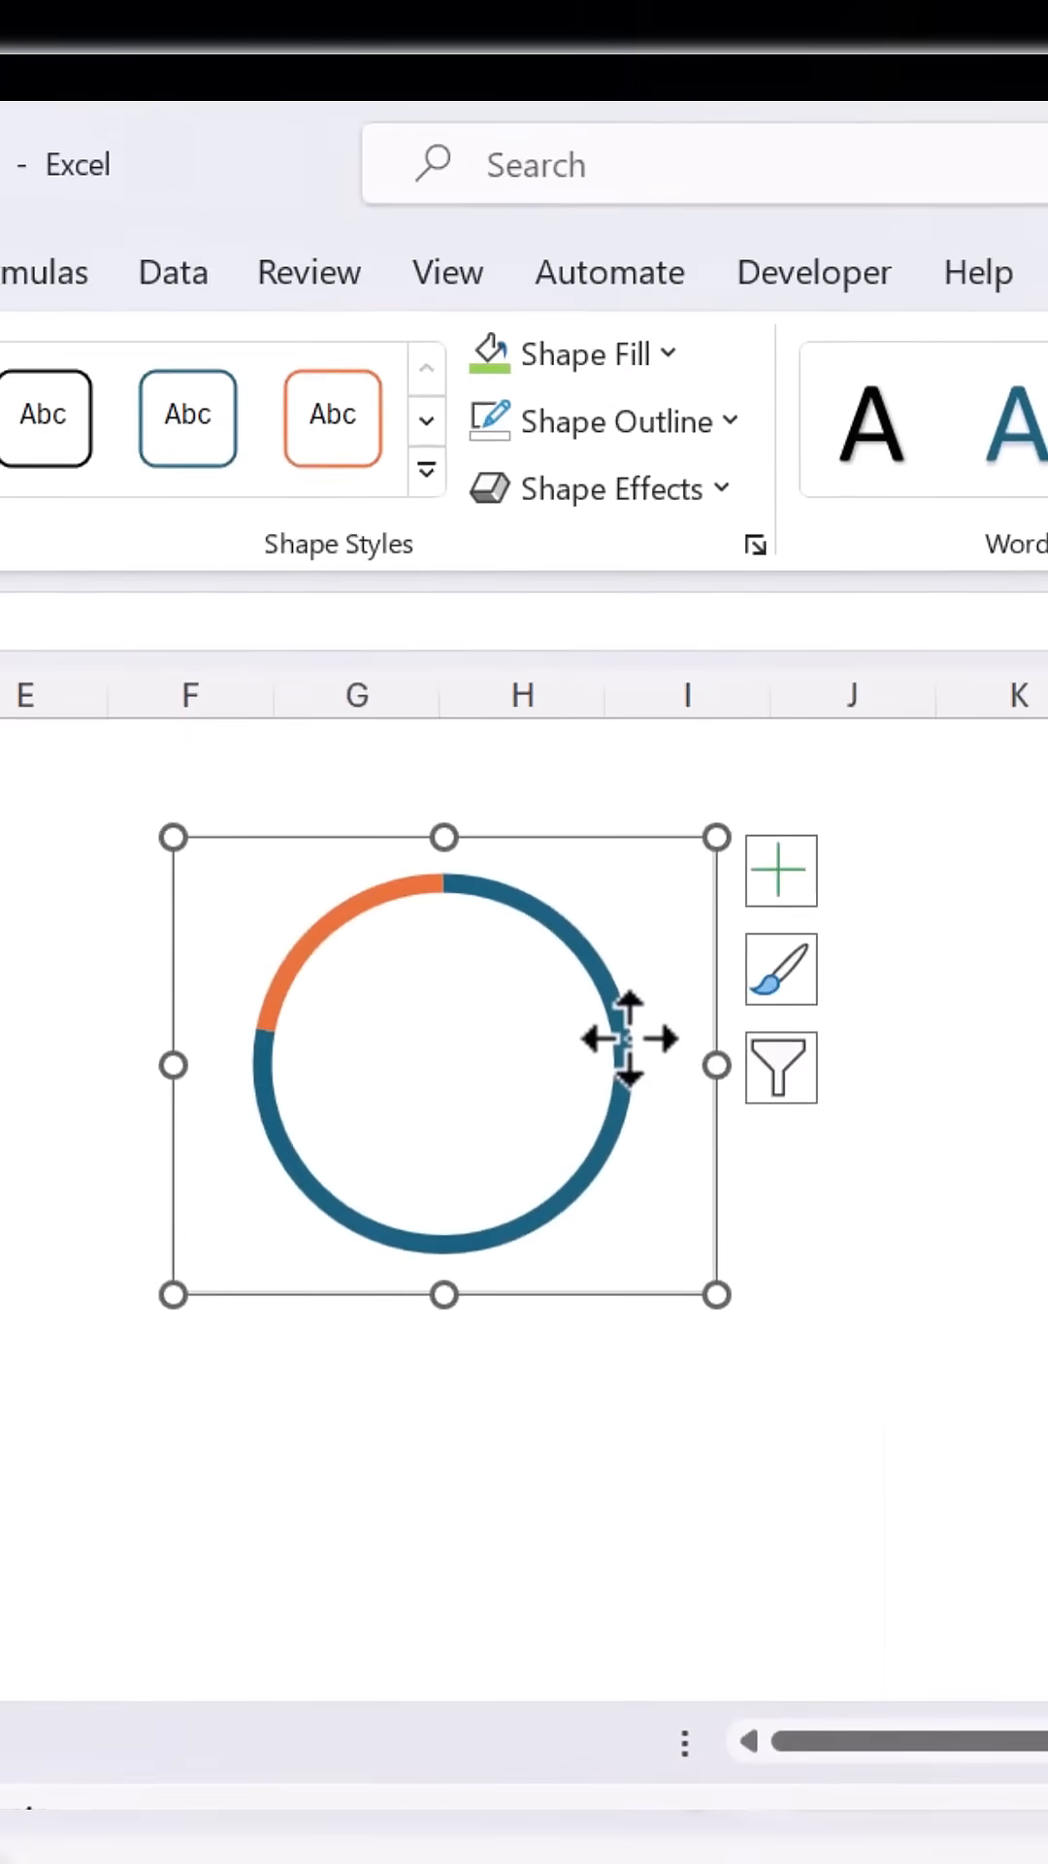
click(356, 951)
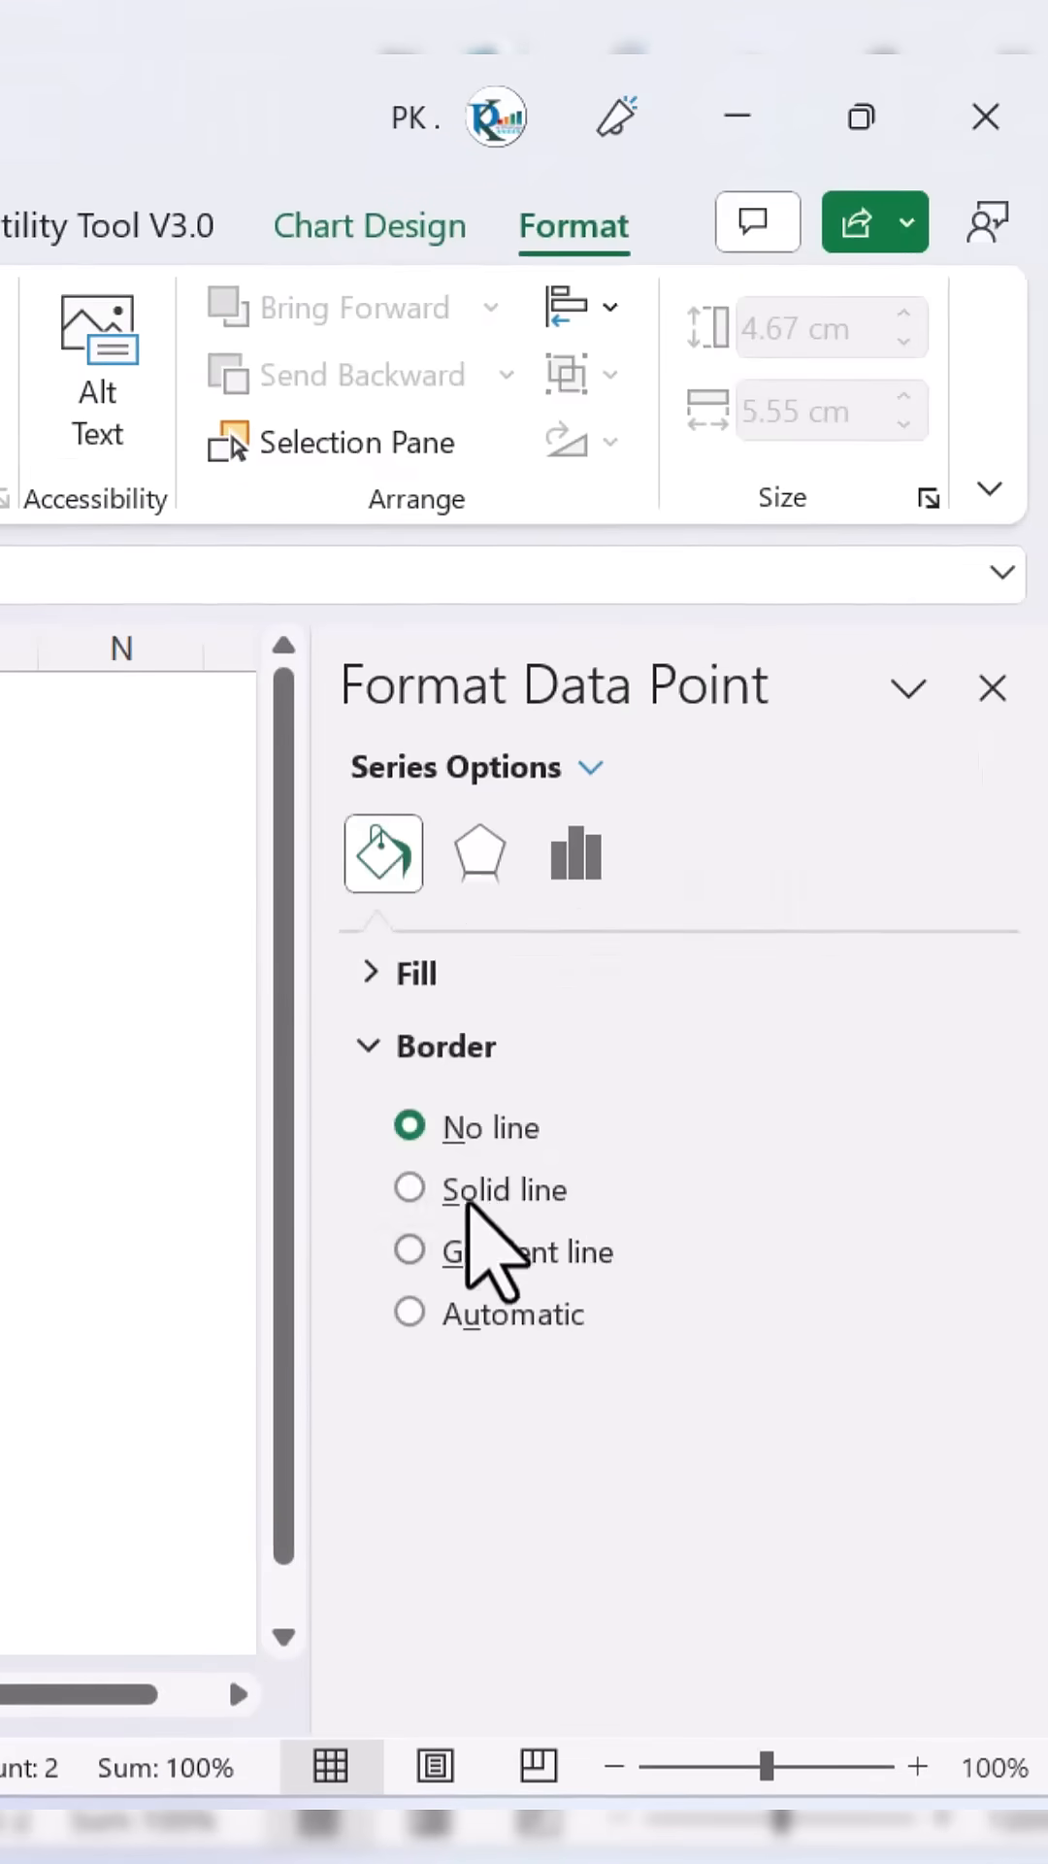
Give the Blank Area arc a solid outline and a light gray fill.
click(409, 1188)
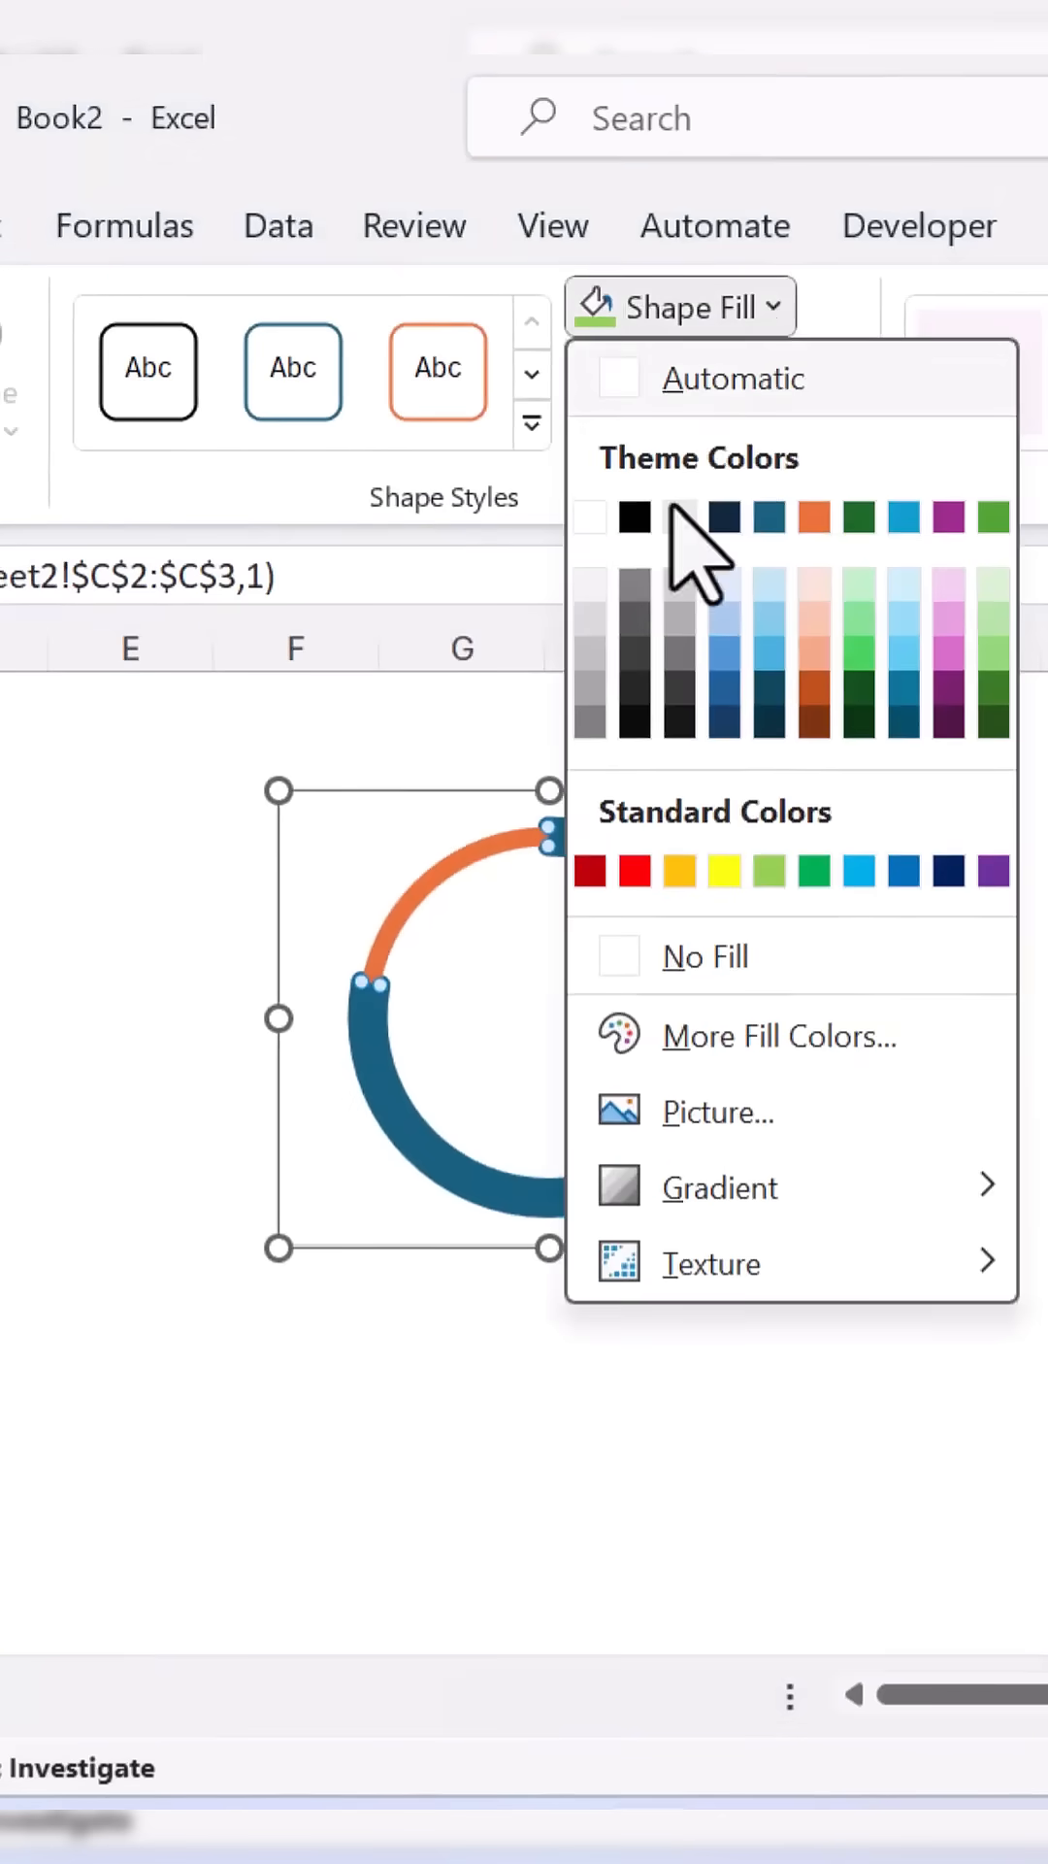
click(679, 518)
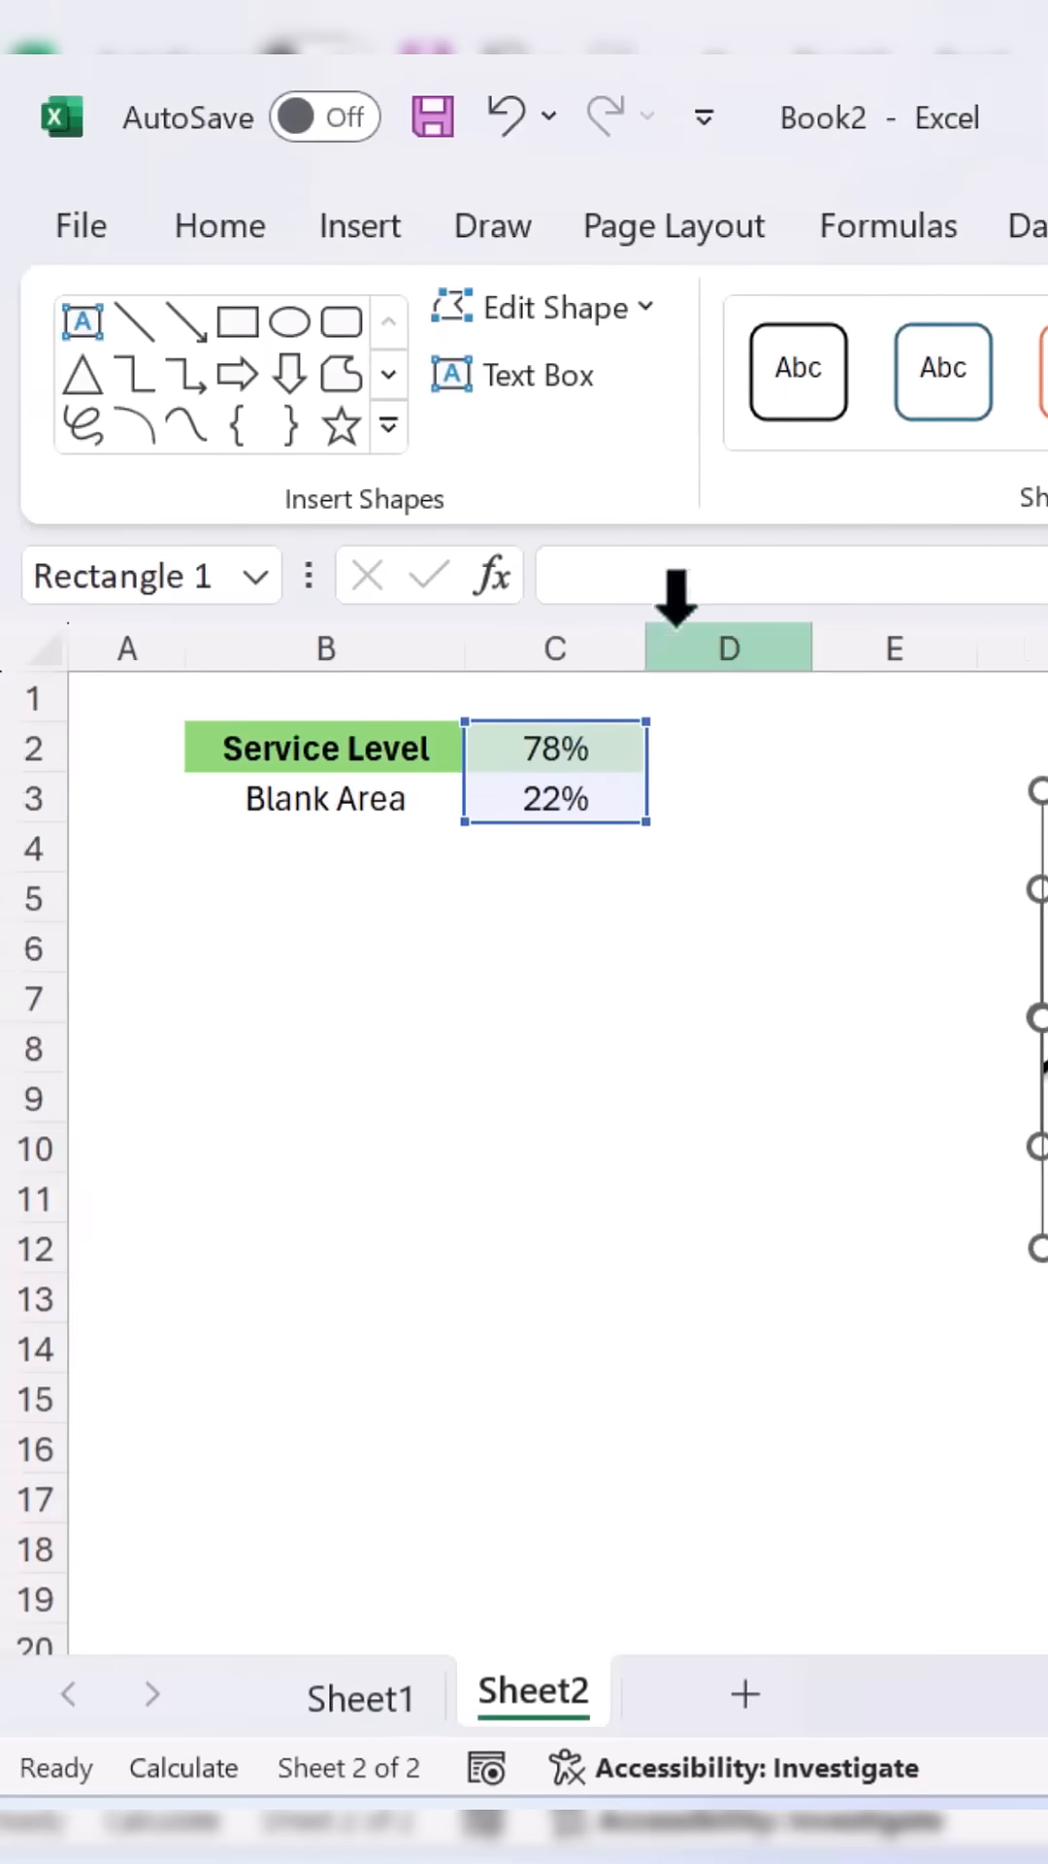
Link a blue Digital-7 size 24 centre label to Service Level cell C2.
text(=)
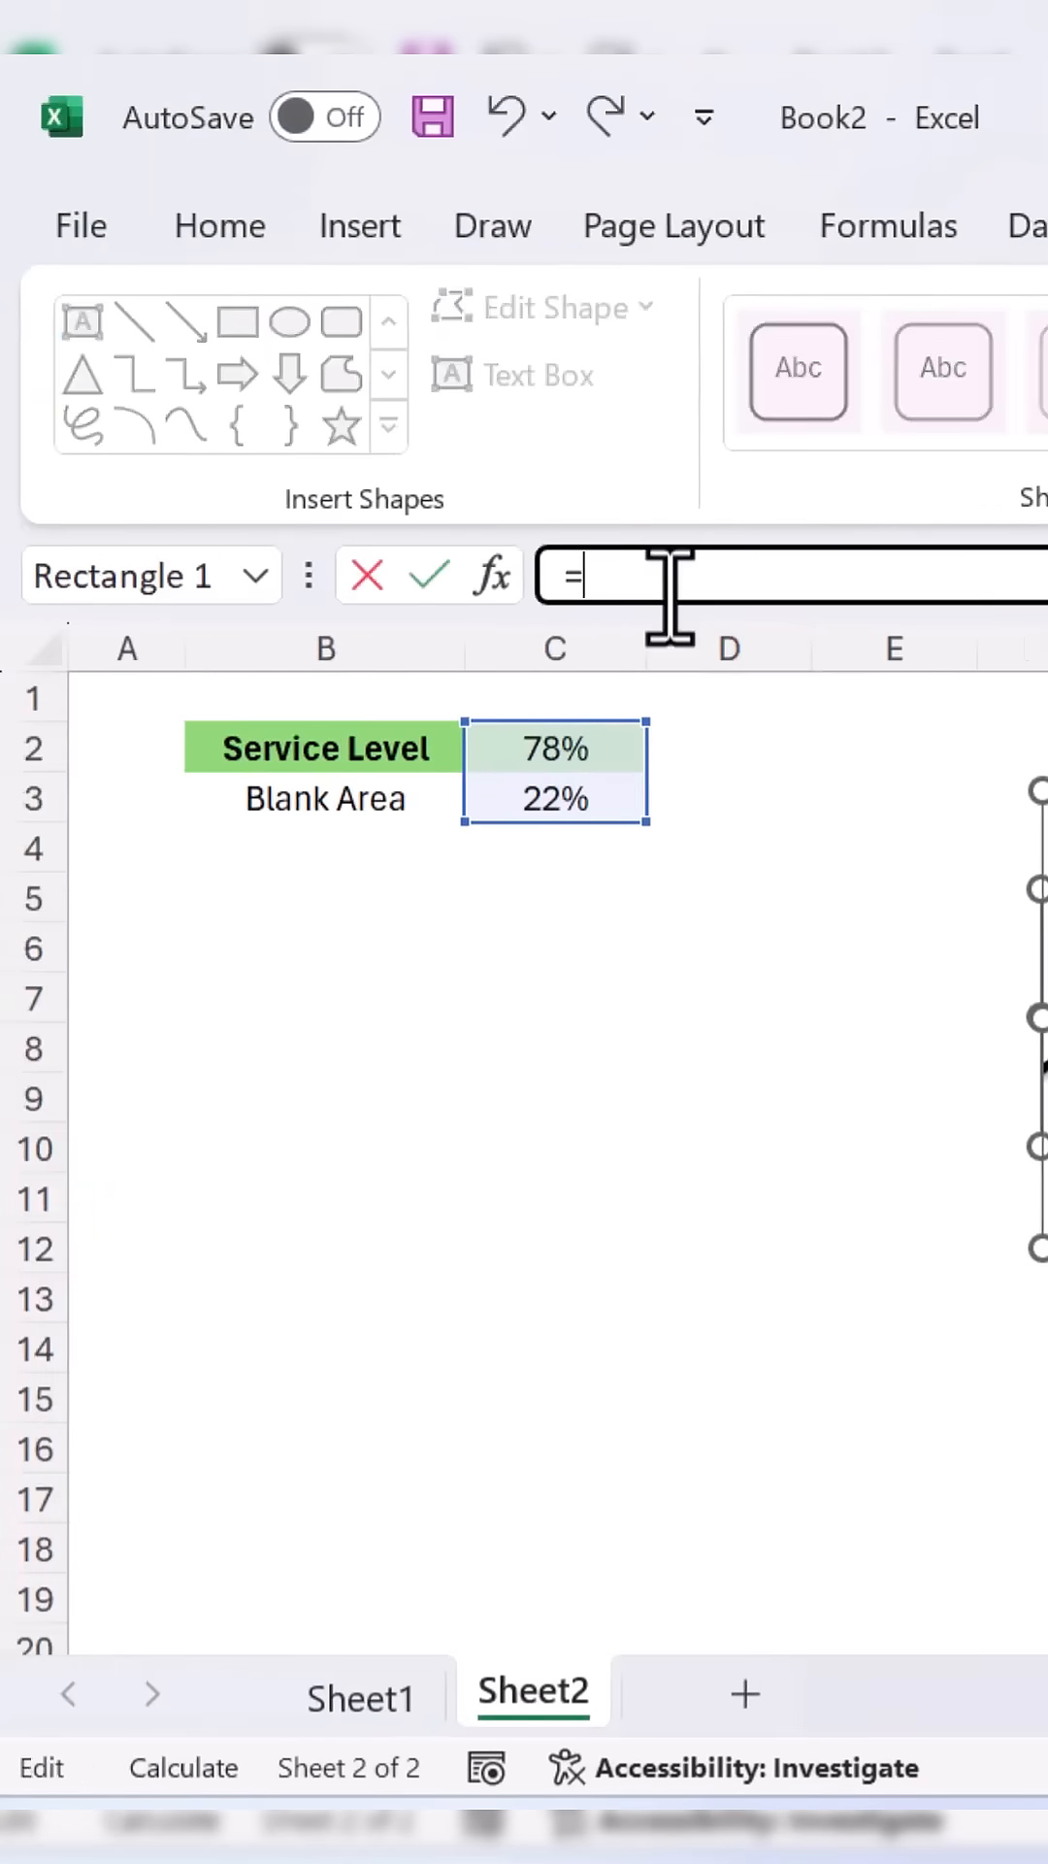
click(554, 748)
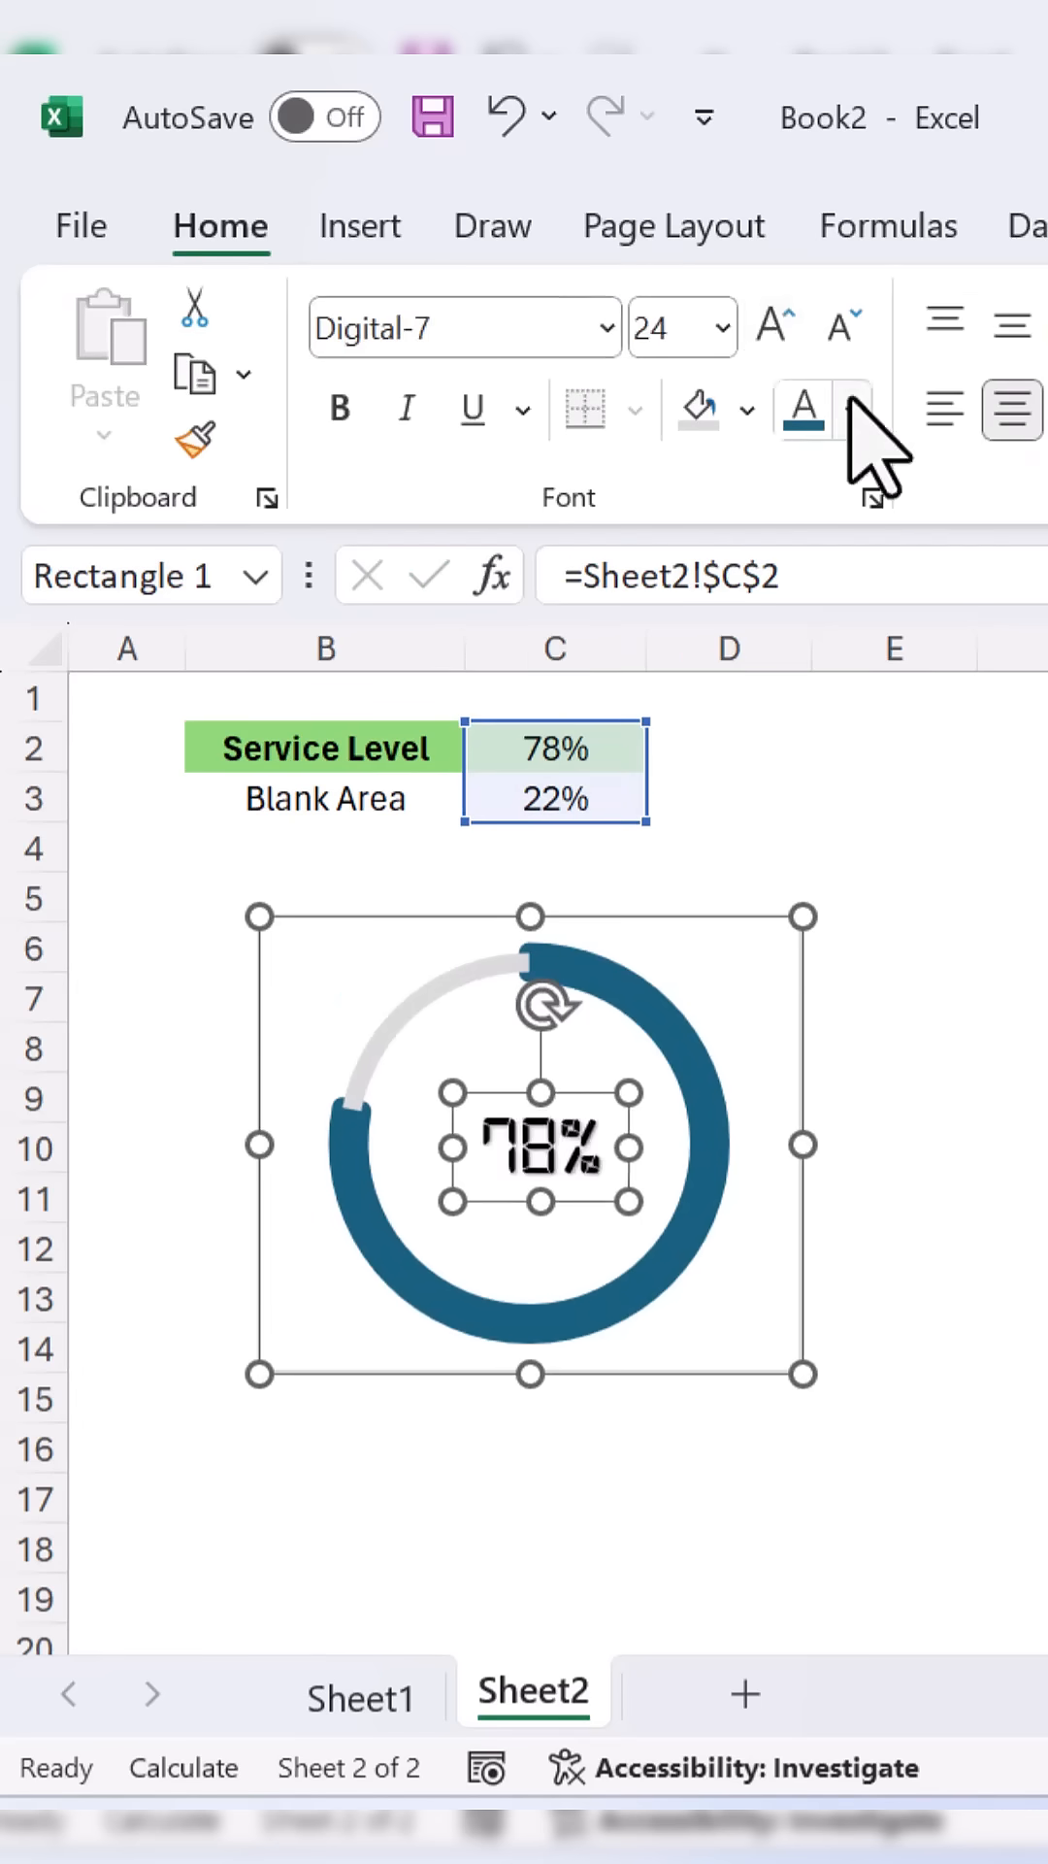
click(554, 746)
text(90)
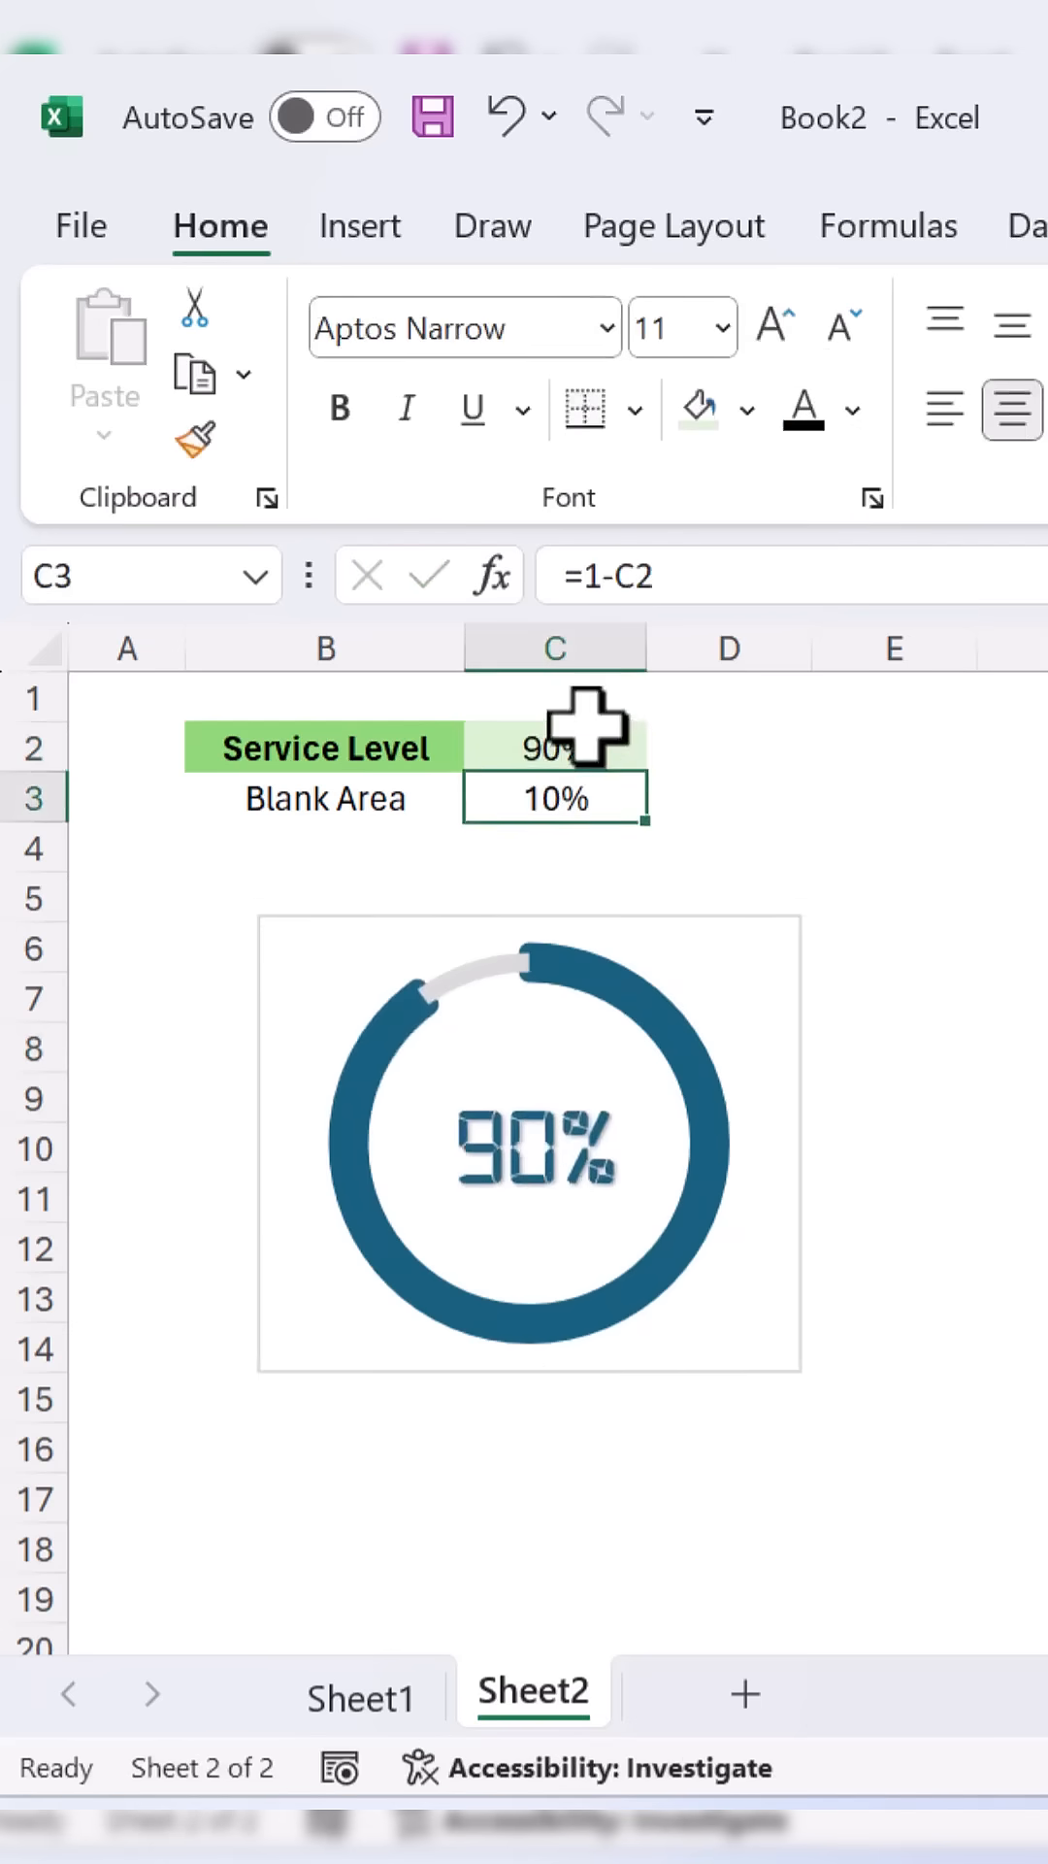
click(361, 1693)
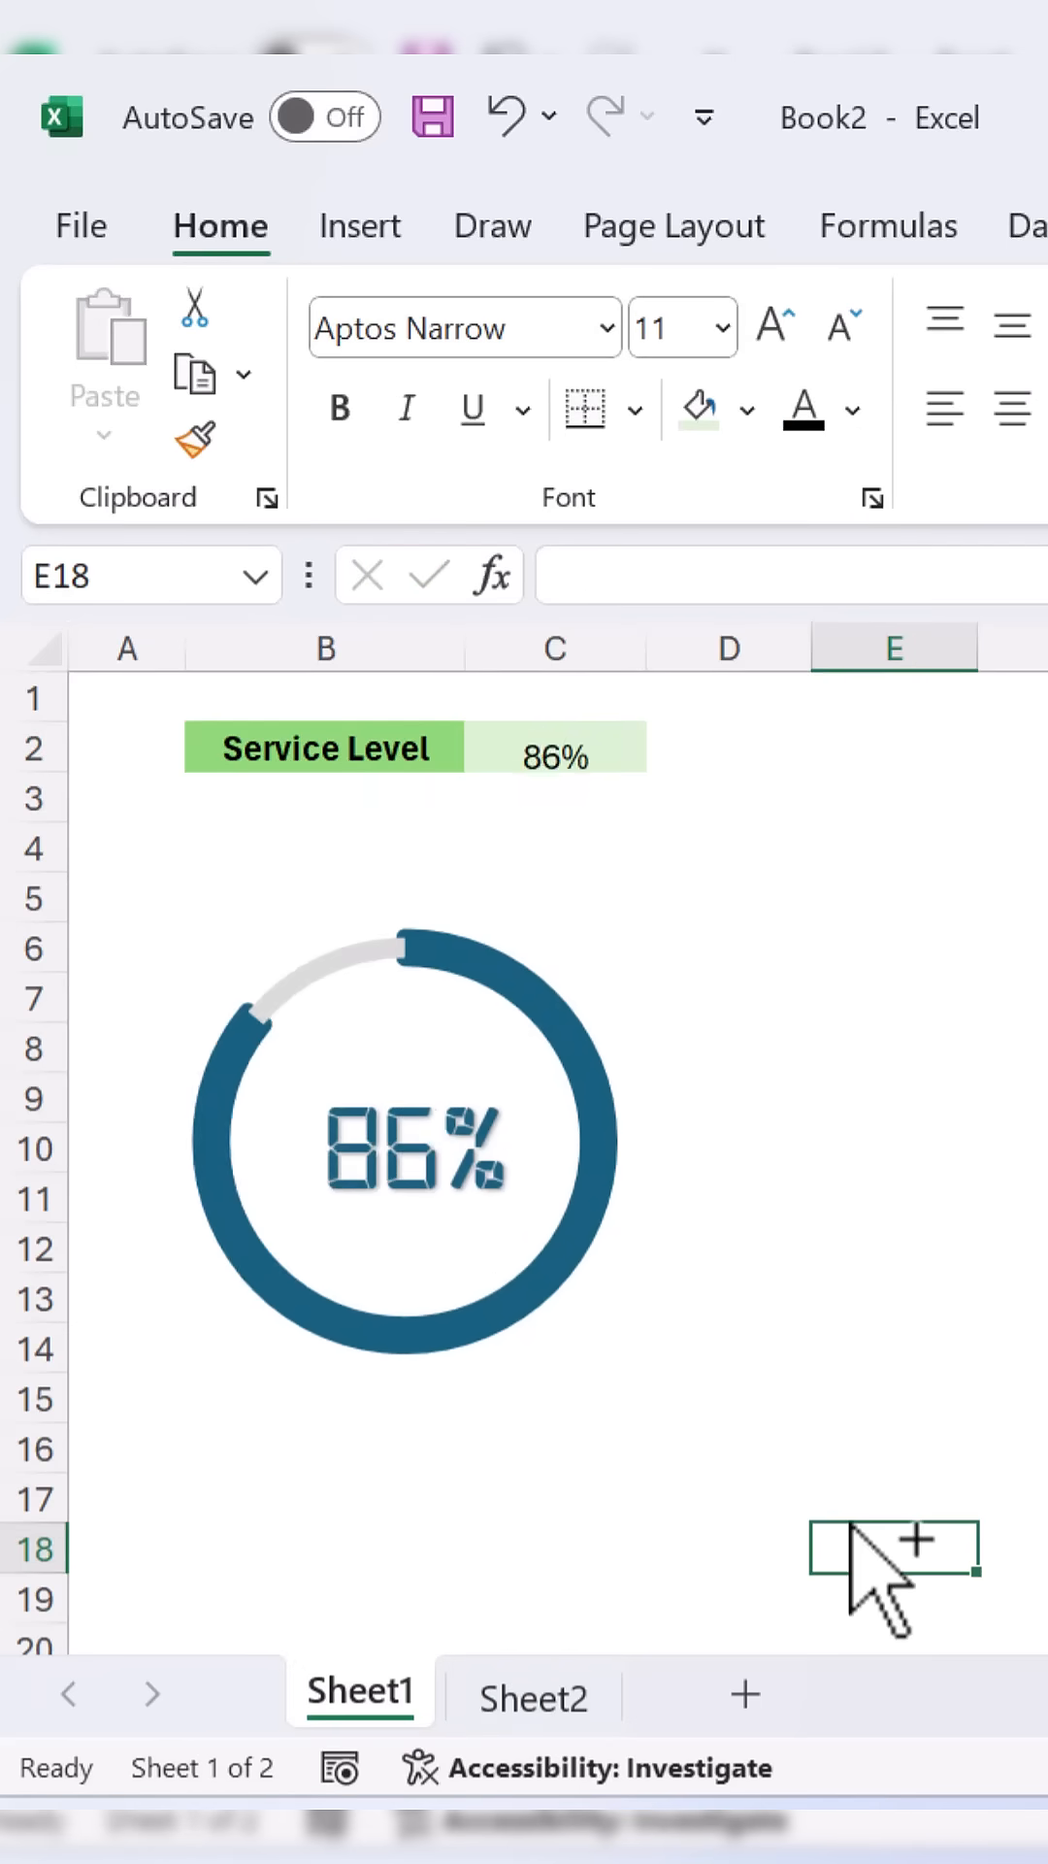